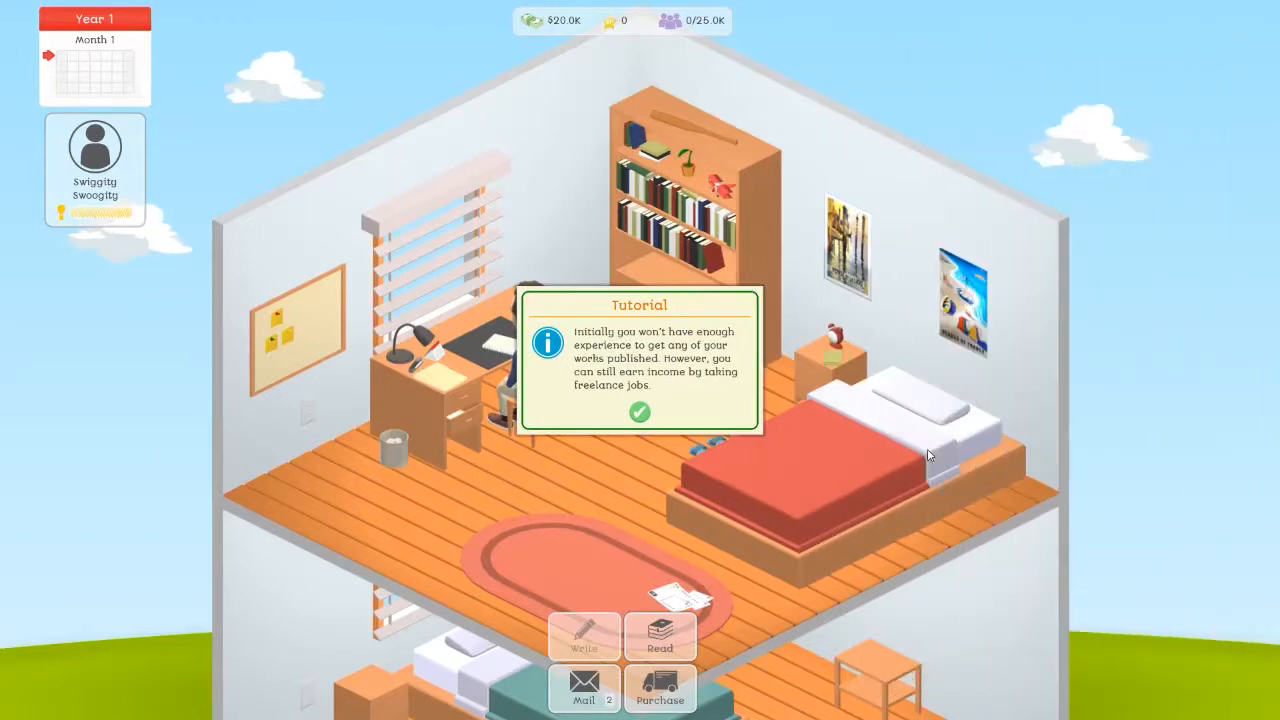
Step: Dismiss the freelance jobs tutorial popup
{"action": "left_click", "coordinate": [639, 416]}
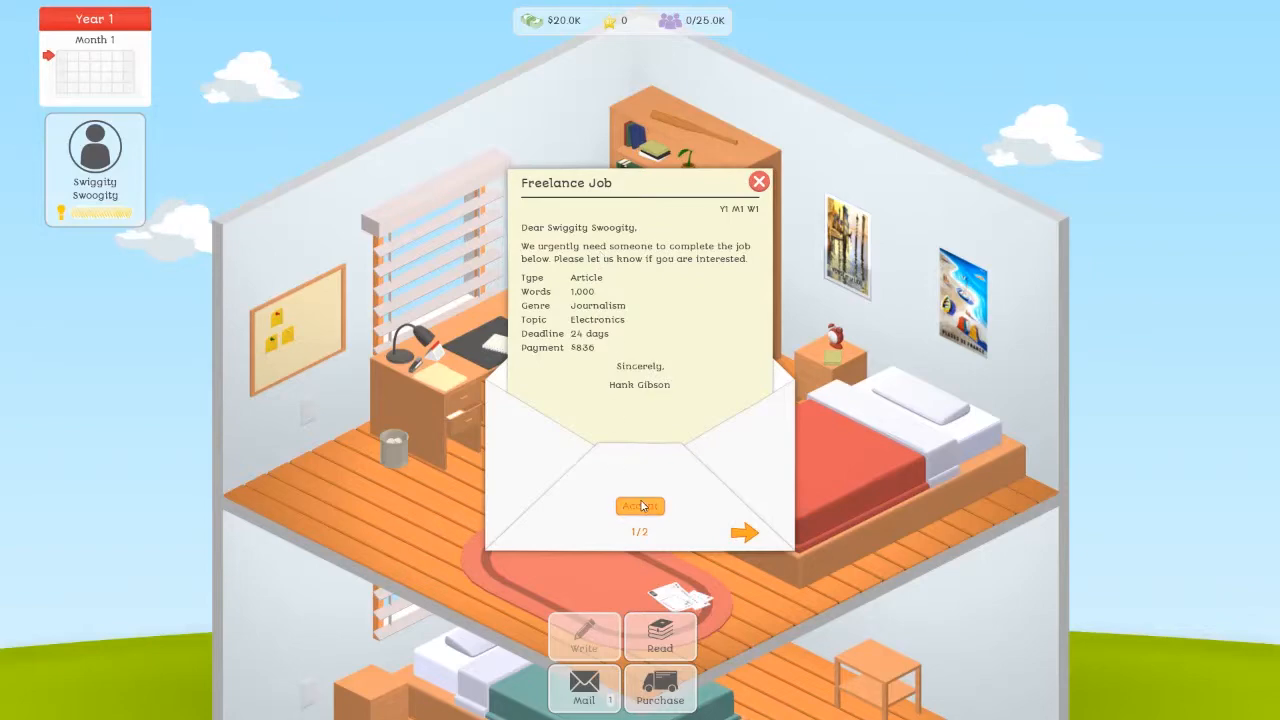
Step: Accept the 1,000-word Electronics article job and read Chapter 11
{"action": "left_click", "coordinate": [639, 506]}
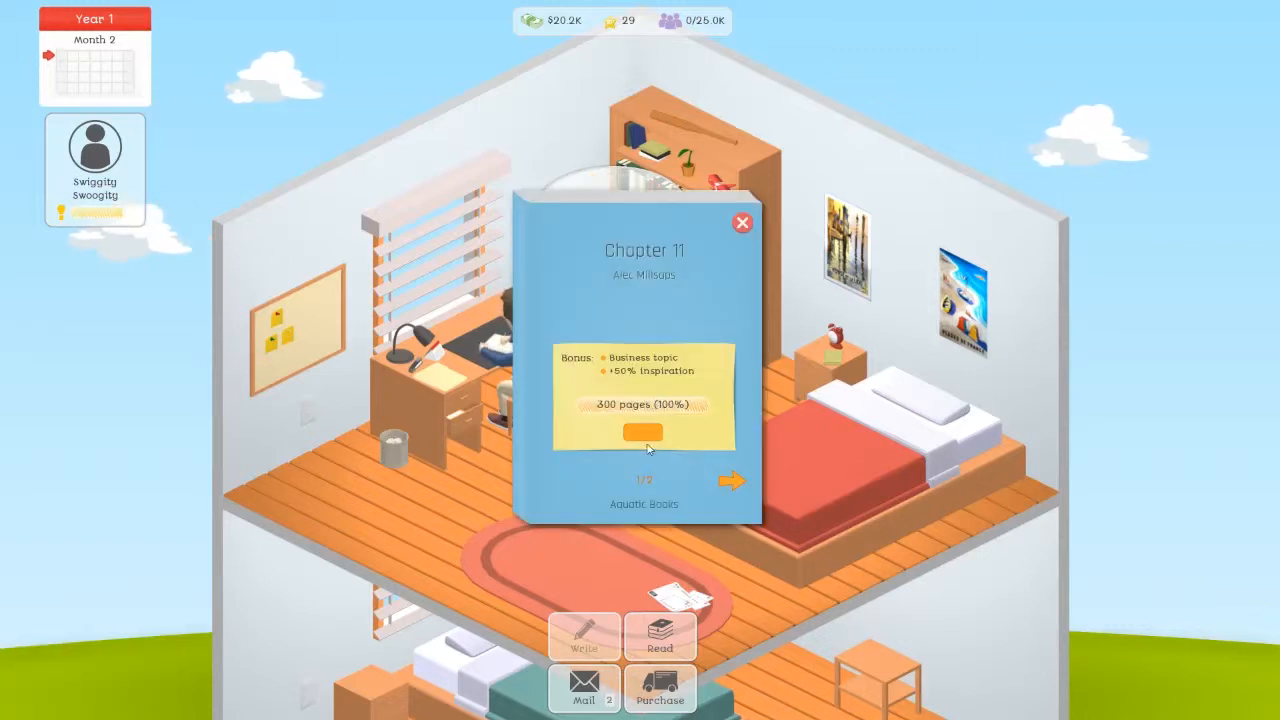
{"action": "left_click", "coordinate": [735, 480]}
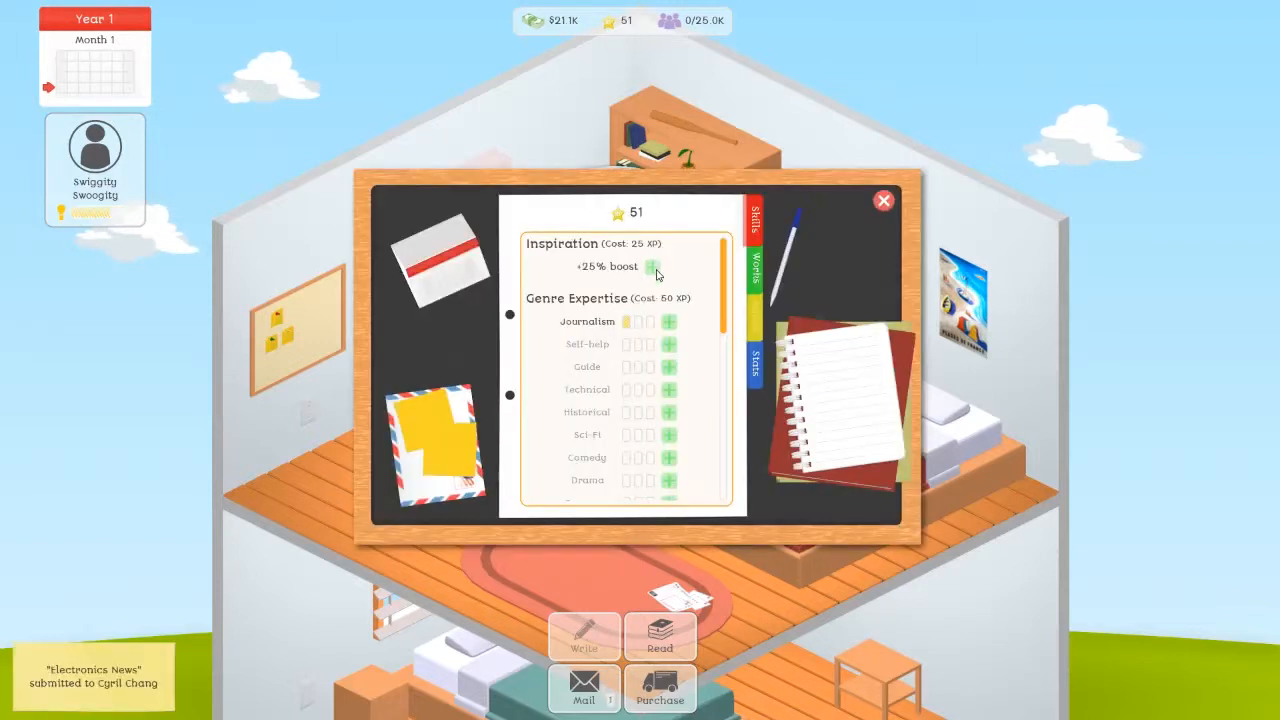
Step: Spend 25 XP on the +25% Inspiration boost
{"action": "left_click", "coordinate": [657, 267]}
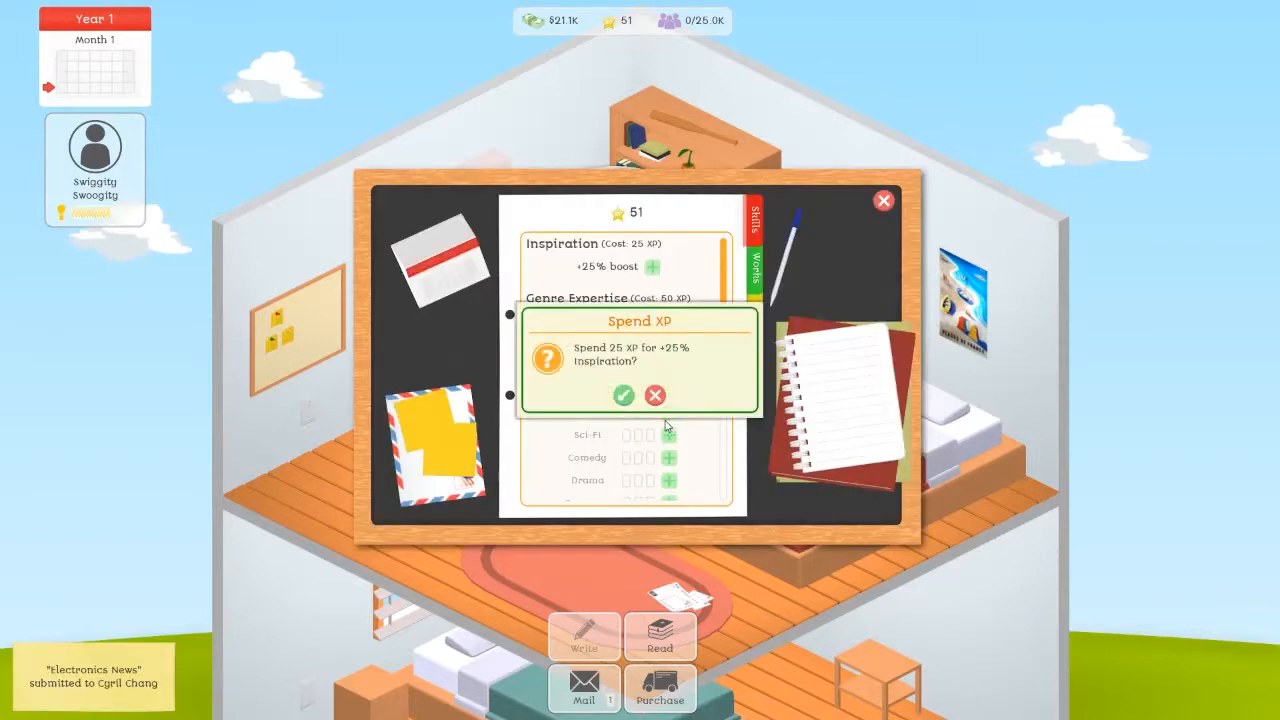
{"action": "left_click", "coordinate": [619, 395]}
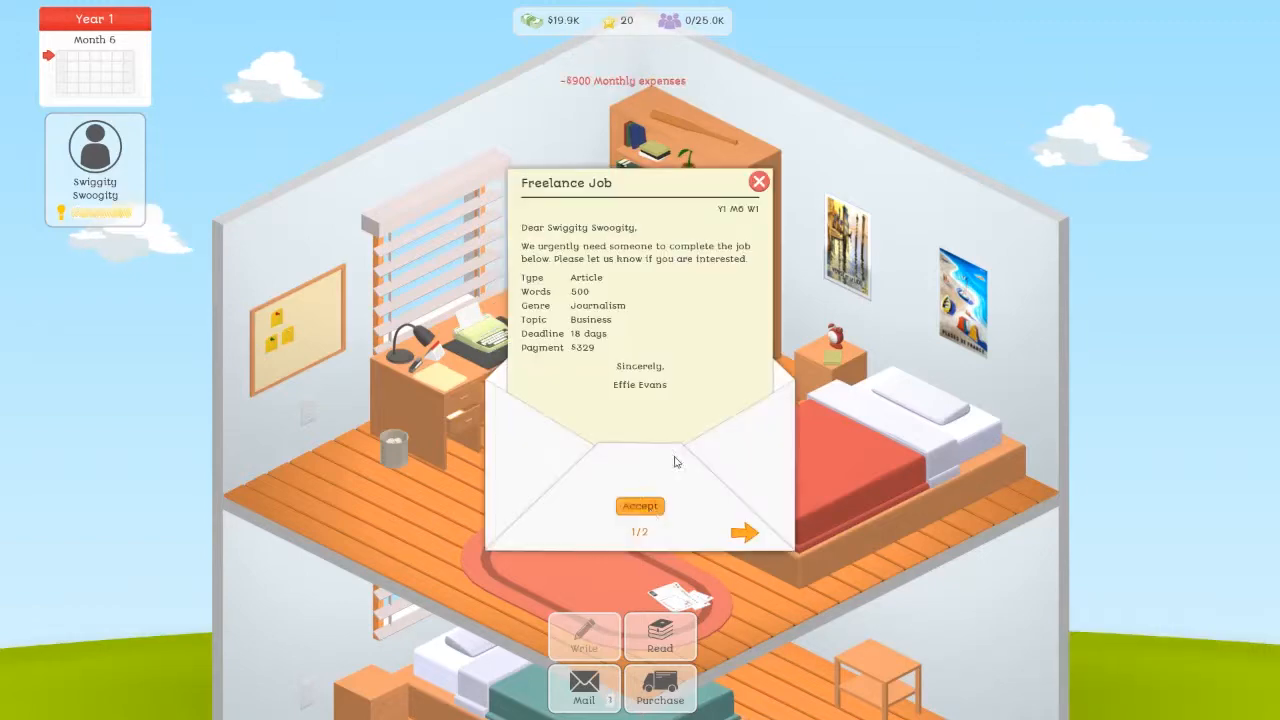
Step: Accept the 500-word Business job, then begin writing the Electronics News article from the outline
{"action": "left_click", "coordinate": [639, 506]}
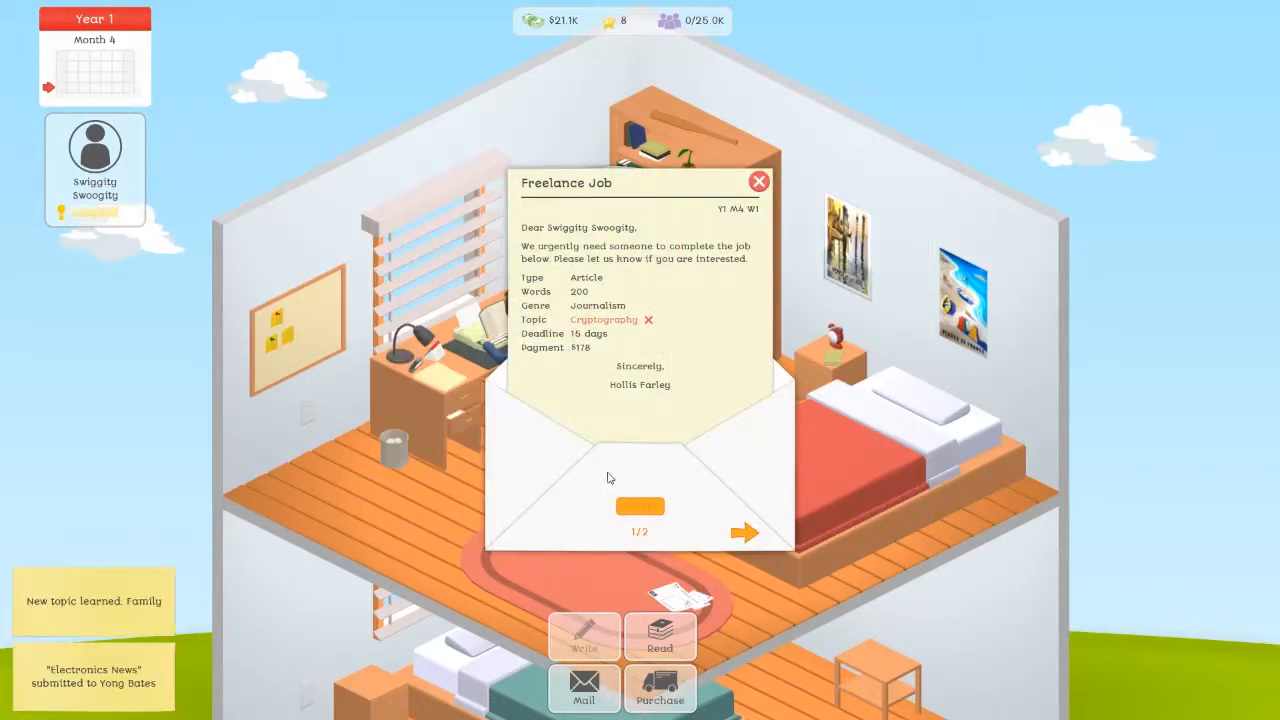
{"action": "mouse_move", "coordinate": [528, 537]}
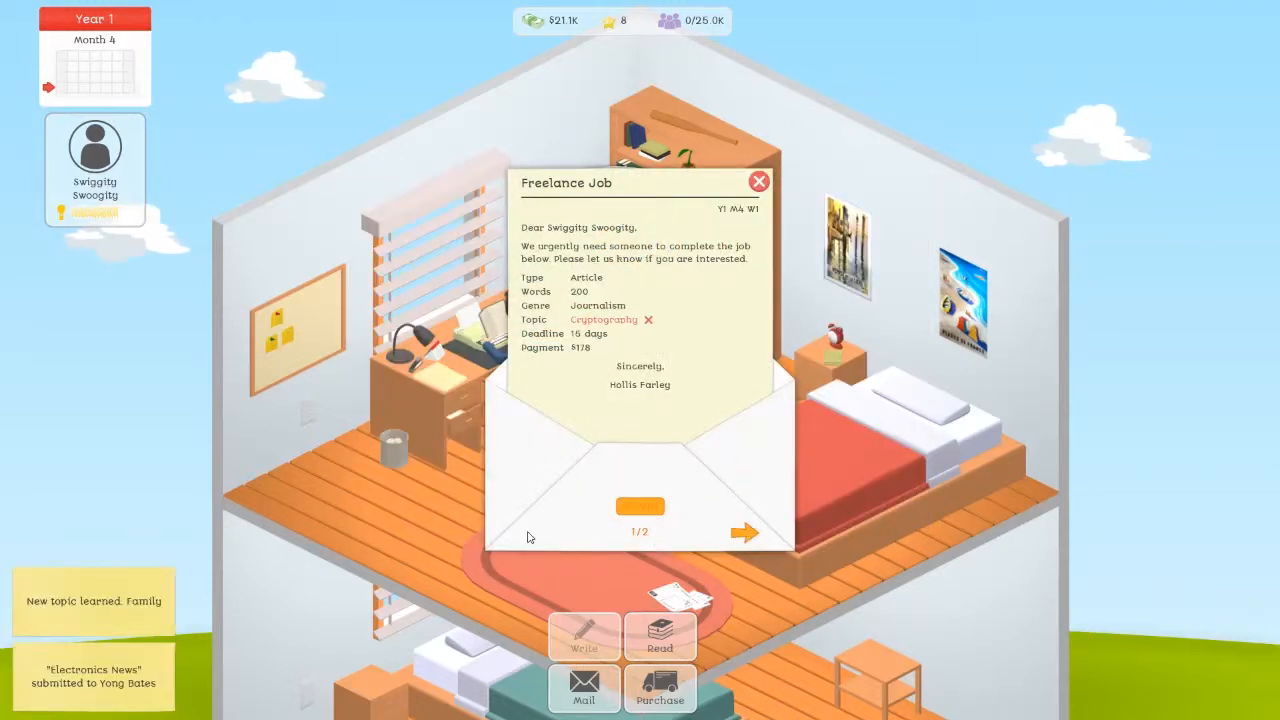
{"action": "left_click", "coordinate": [758, 181]}
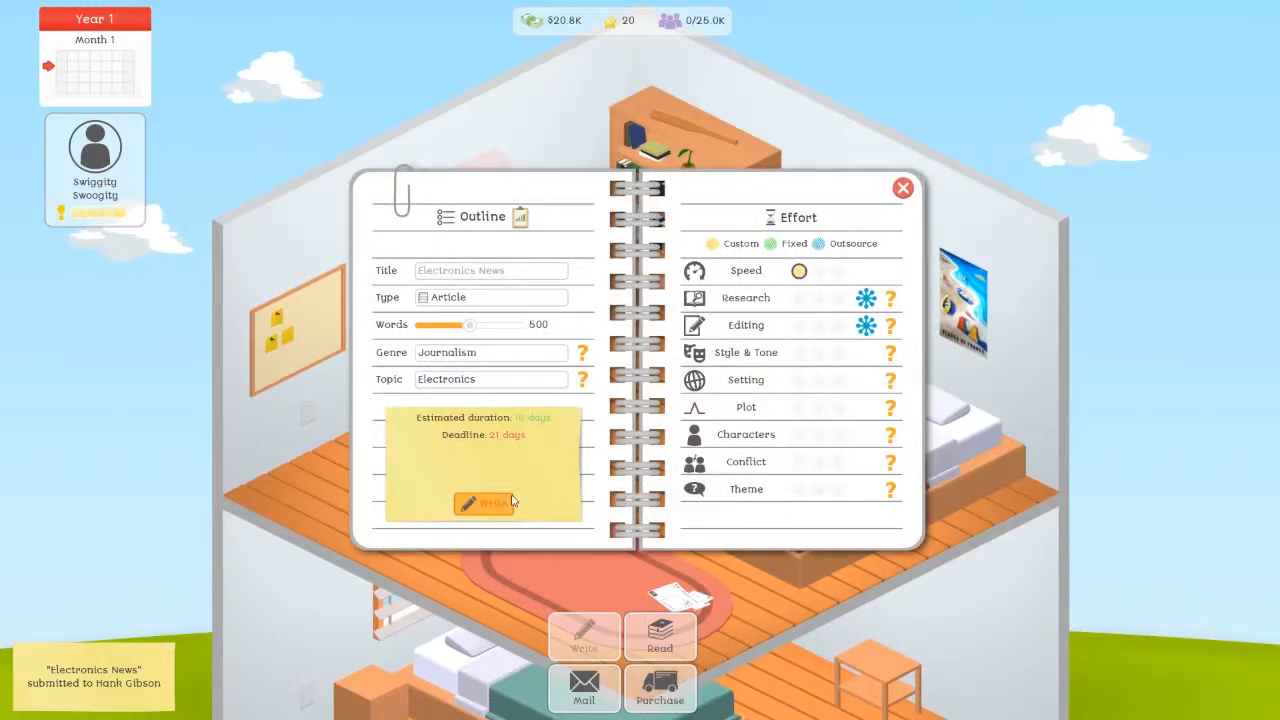
{"action": "left_click", "coordinate": [481, 501]}
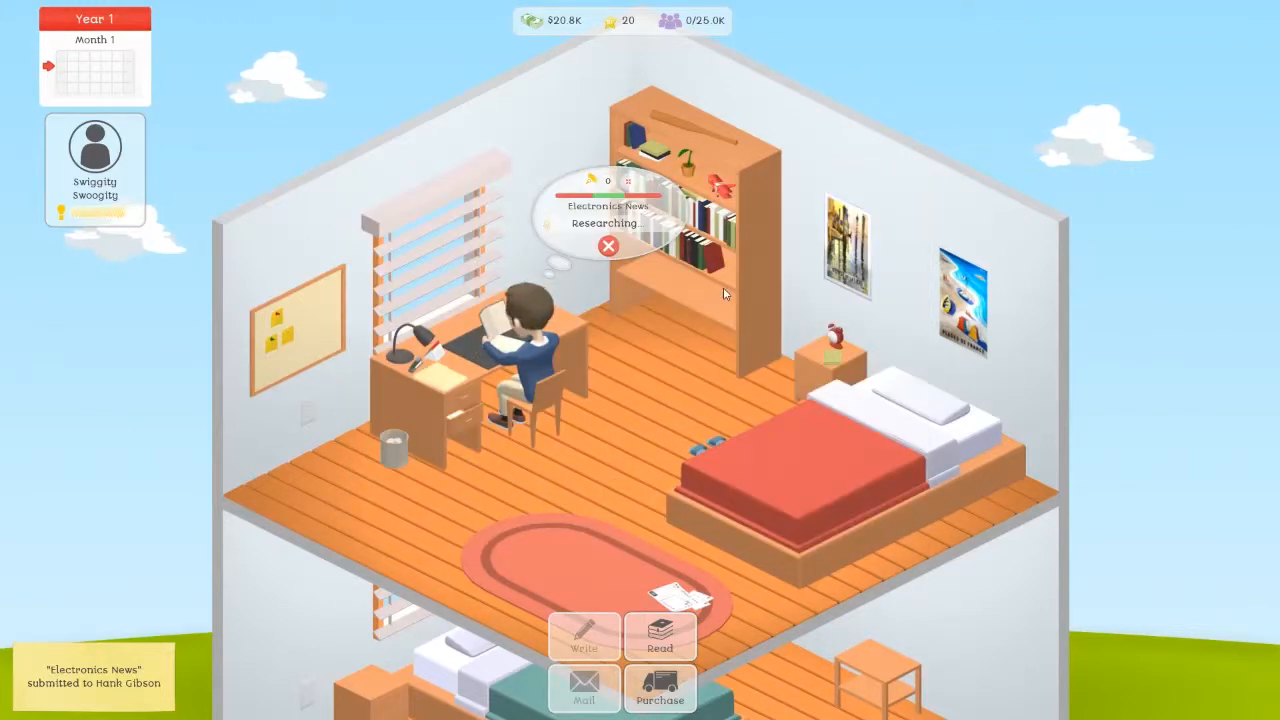